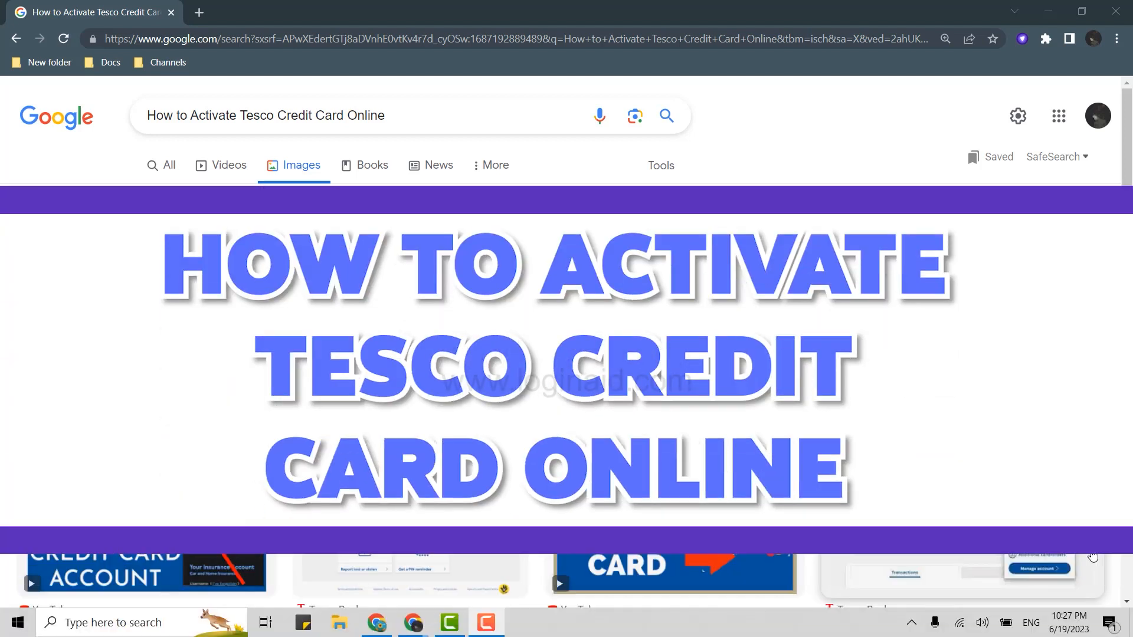
- Scroll the 'activate tesco credit card' results to view the Tesco Bank help answer
{"action": "scroll", "scroll_direction": "down", "scroll_amount": 3}
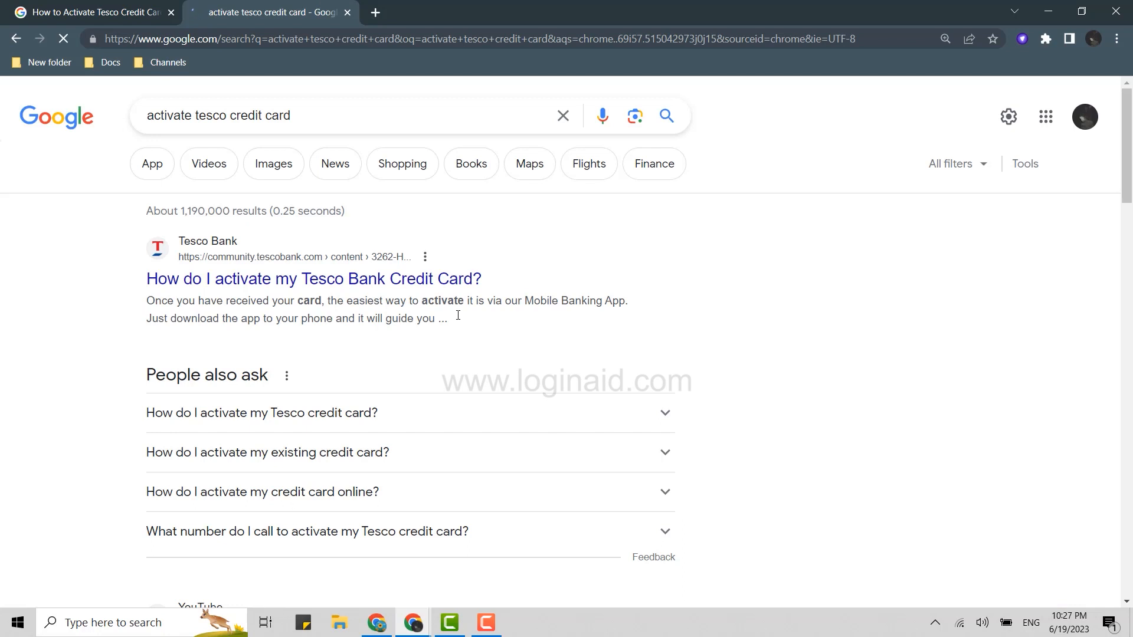
{"action": "mouse_move", "coordinate": [267, 295]}
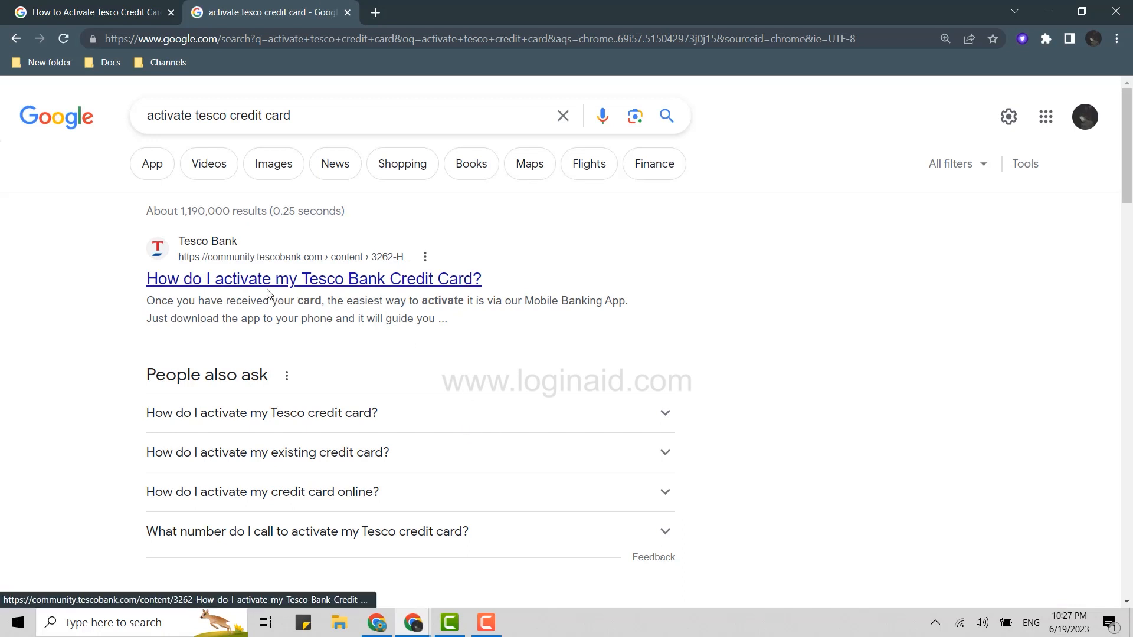
{"action": "mouse_move", "coordinate": [267, 288]}
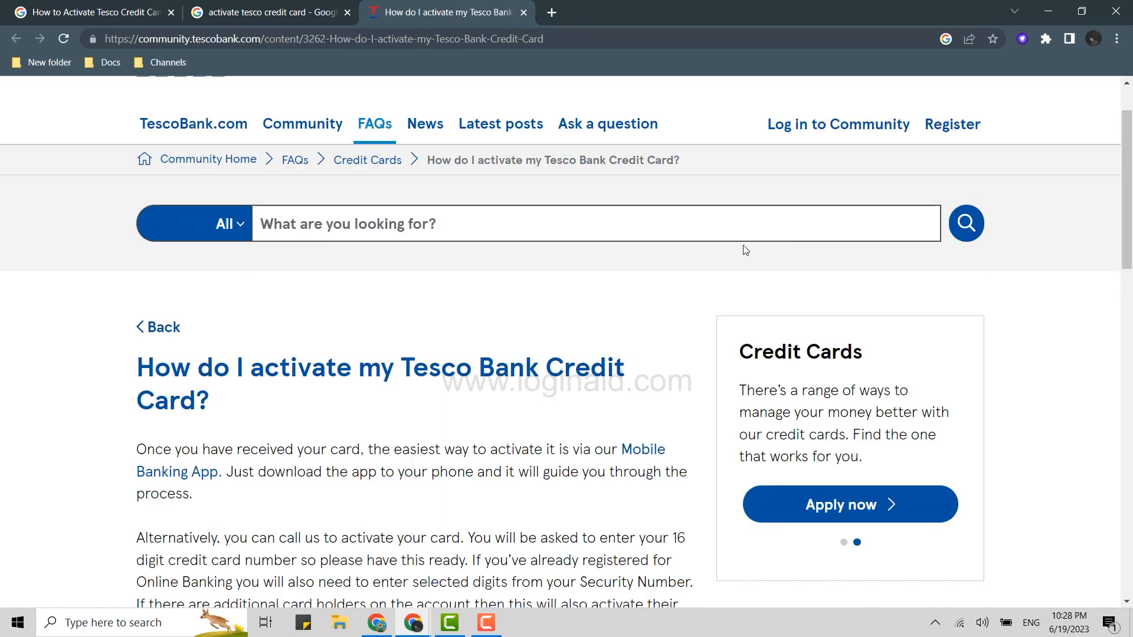
{"action": "scroll", "scroll_direction": "down", "scroll_amount": 3}
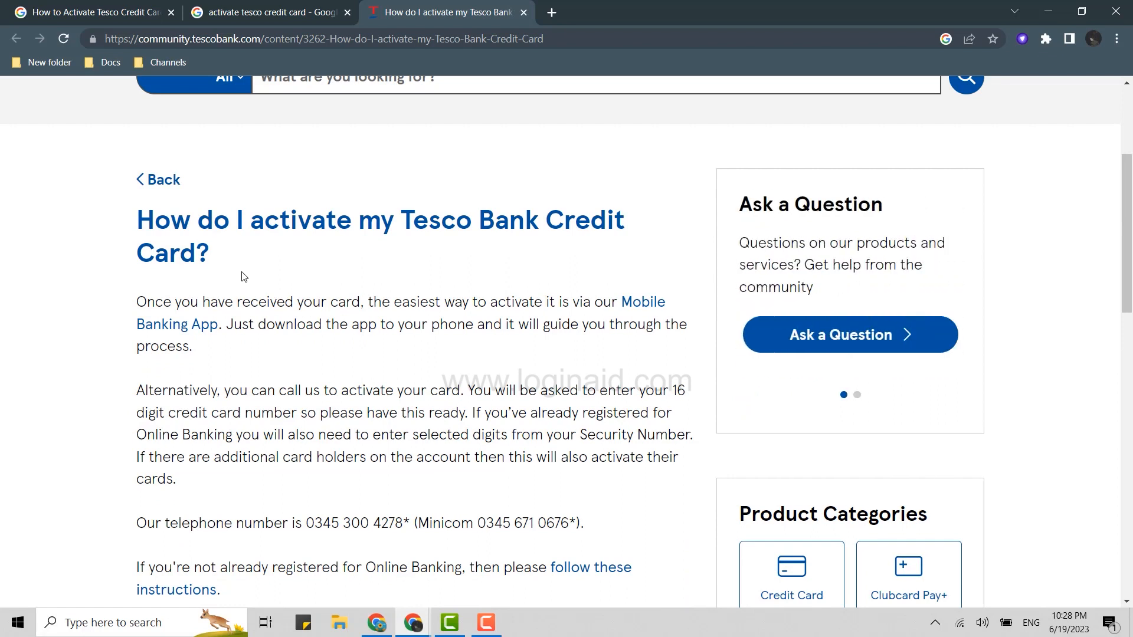
{"action": "mouse_move", "coordinate": [212, 341]}
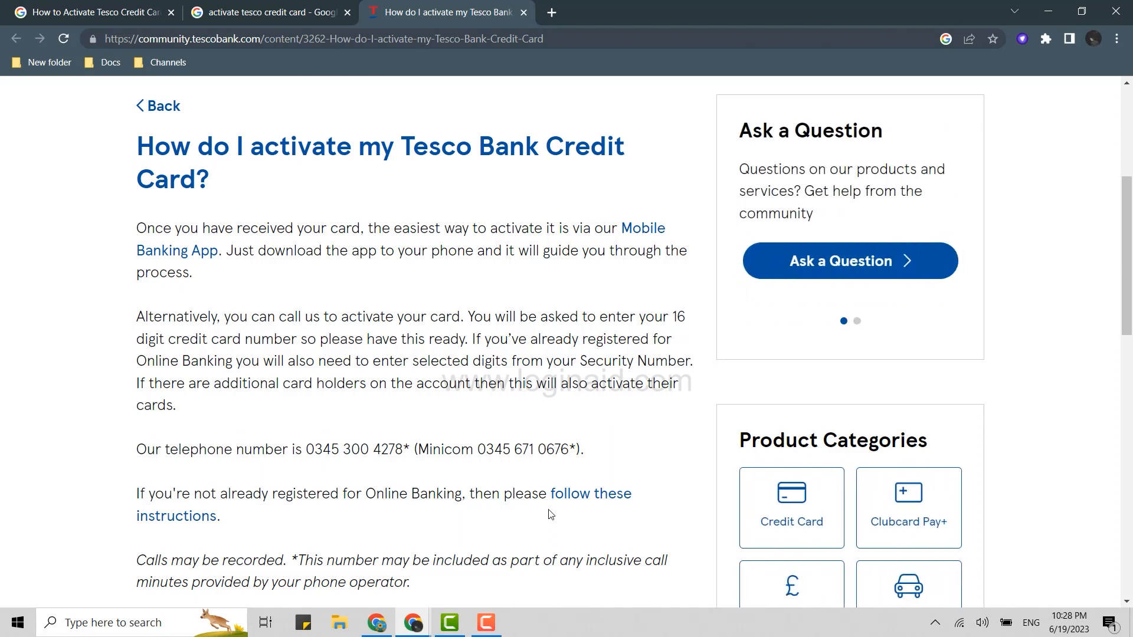
{"action": "mouse_move", "coordinate": [577, 496]}
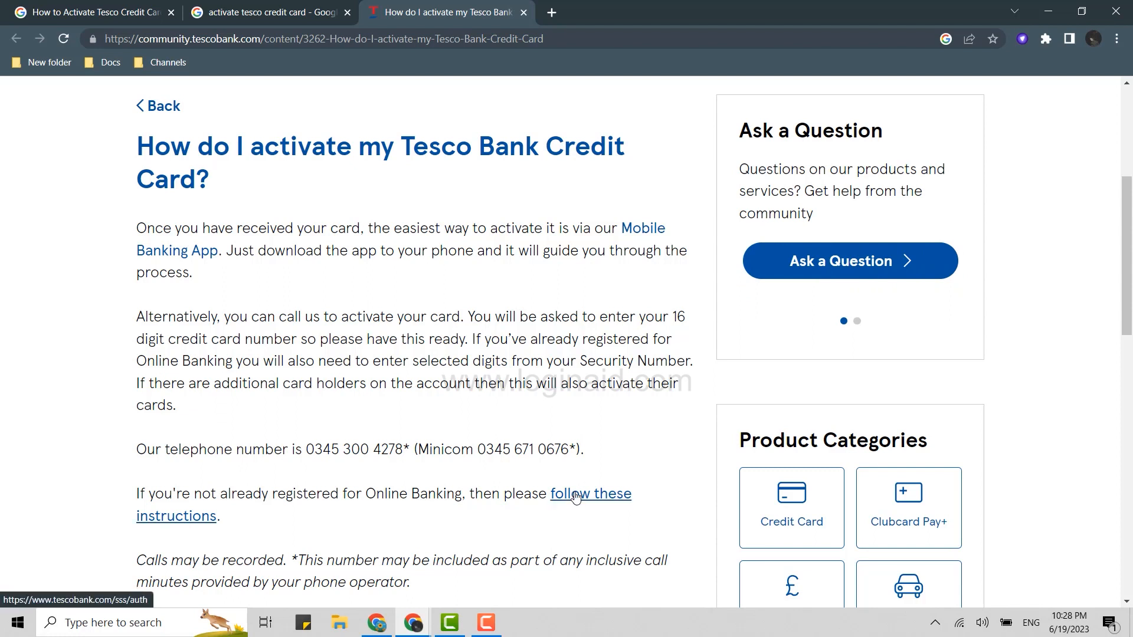
- Open the Online Banking login page in a new tab and begin signing up
{"action": "left_click", "coordinate": [577, 494]}
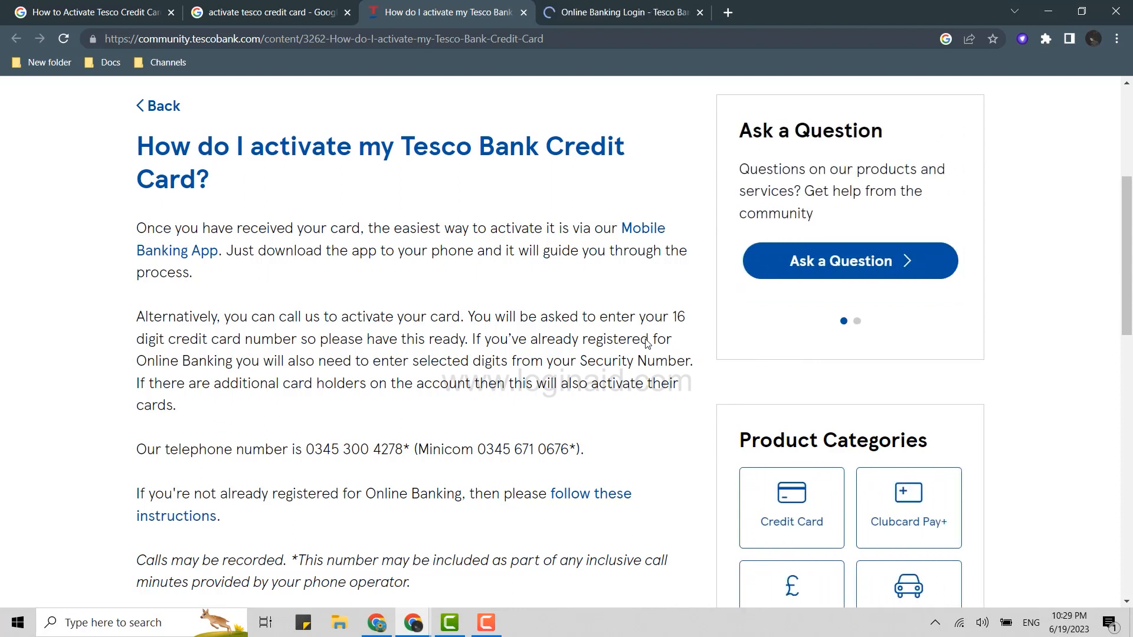
{"action": "left_click", "coordinate": [629, 12]}
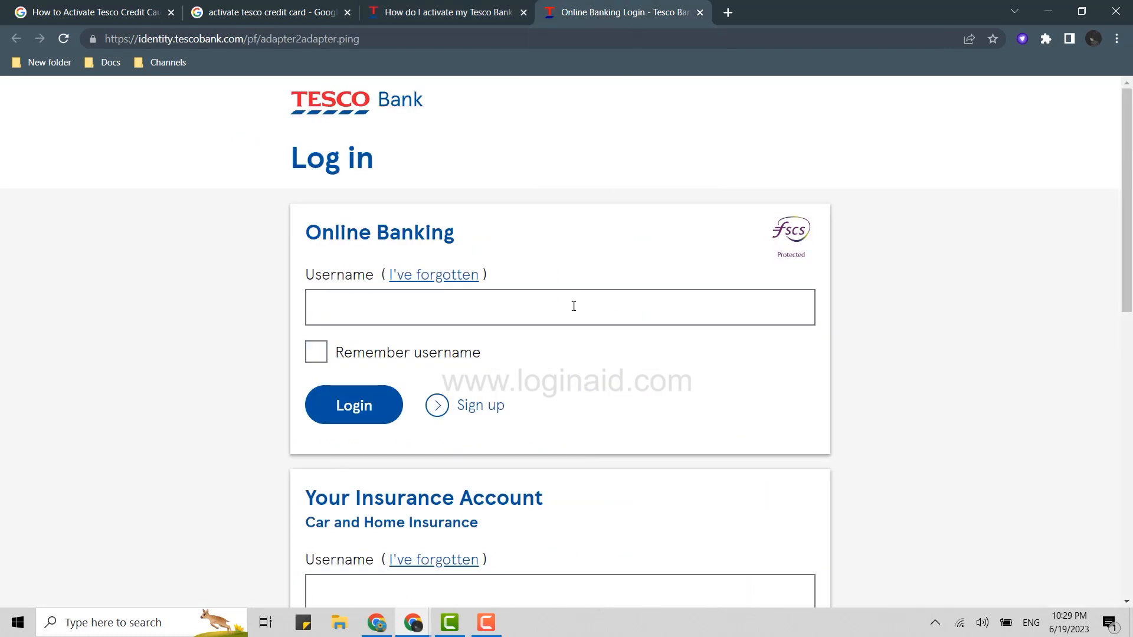
{"action": "scroll", "scroll_direction": "down", "scroll_amount": 3}
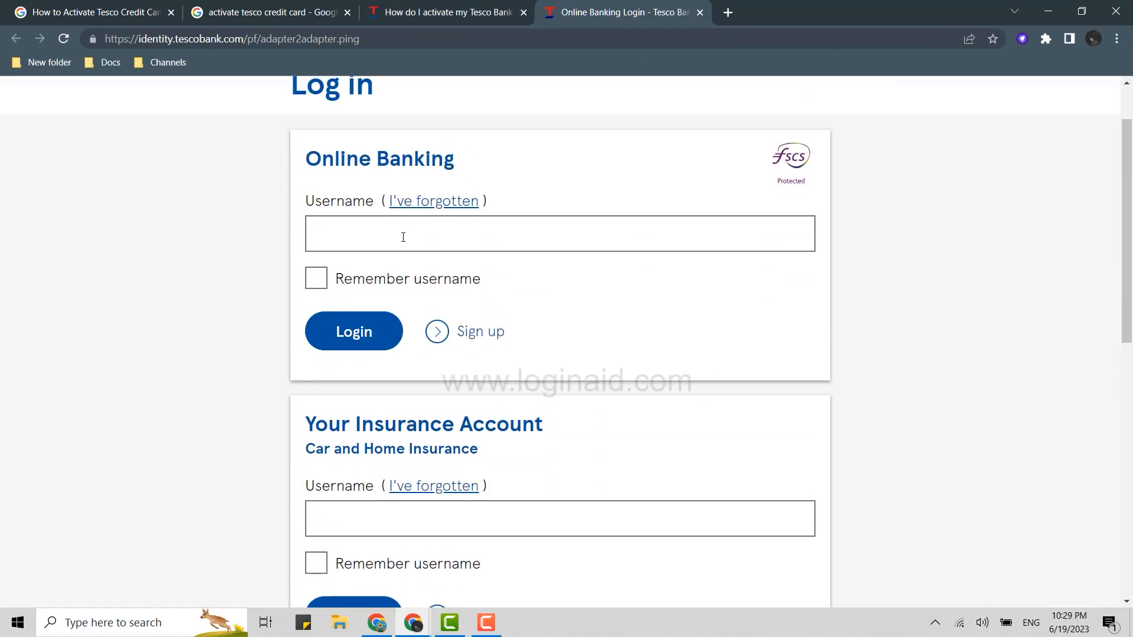
{"action": "mouse_move", "coordinate": [470, 348]}
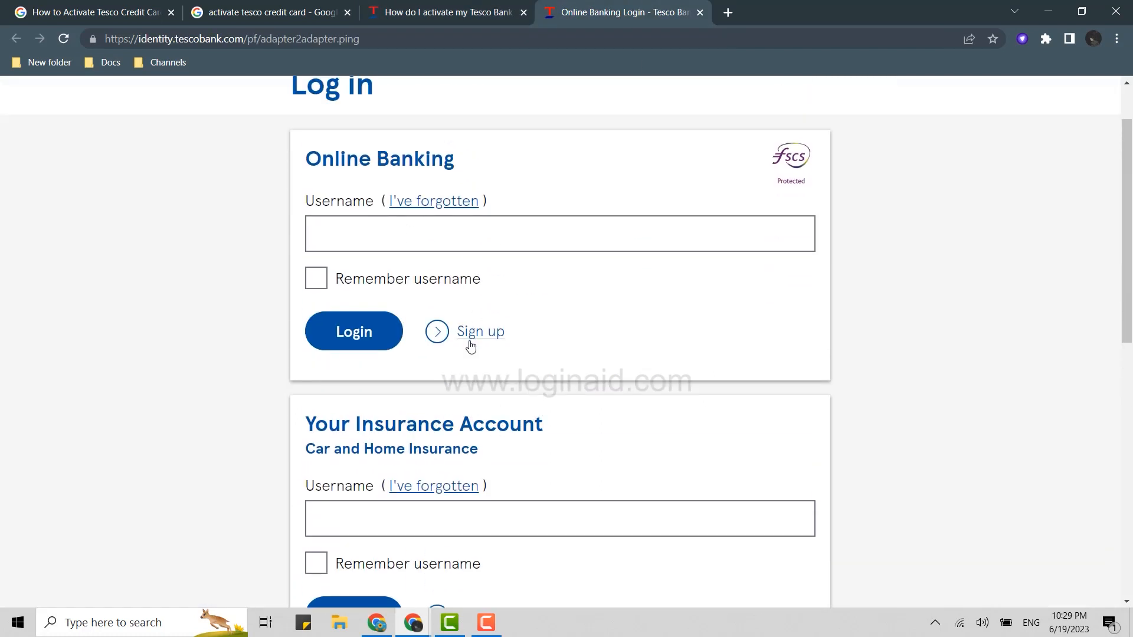
{"action": "left_click", "coordinate": [480, 331]}
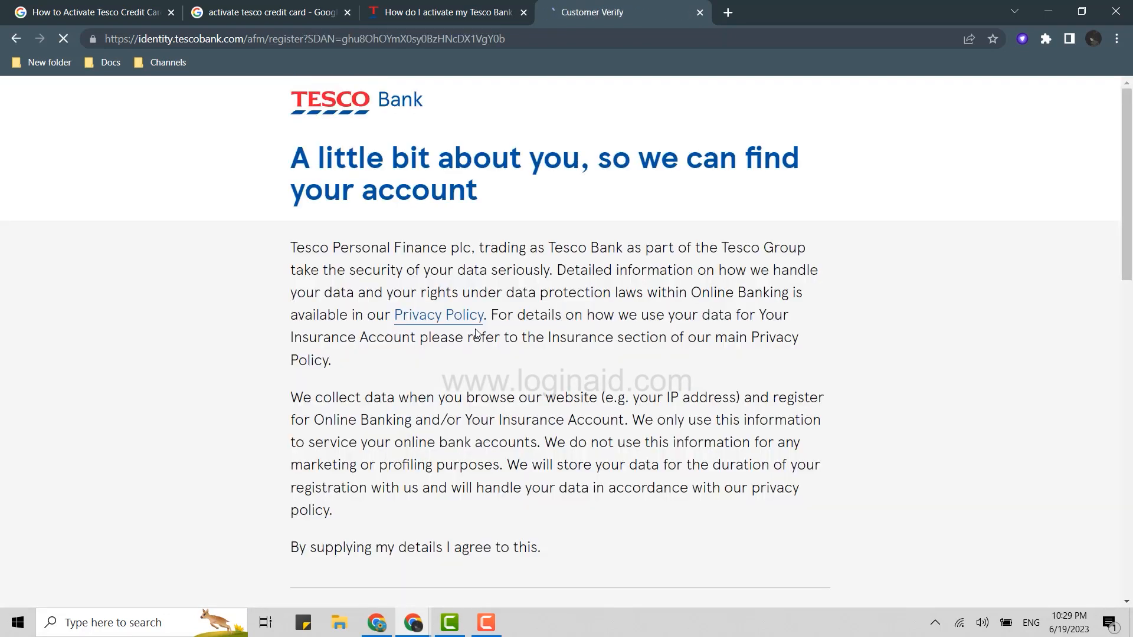
- Review the personal-details and card-number fields, then return to the activation FAQ tab
{"action": "scroll", "scroll_direction": "down", "scroll_amount": 3}
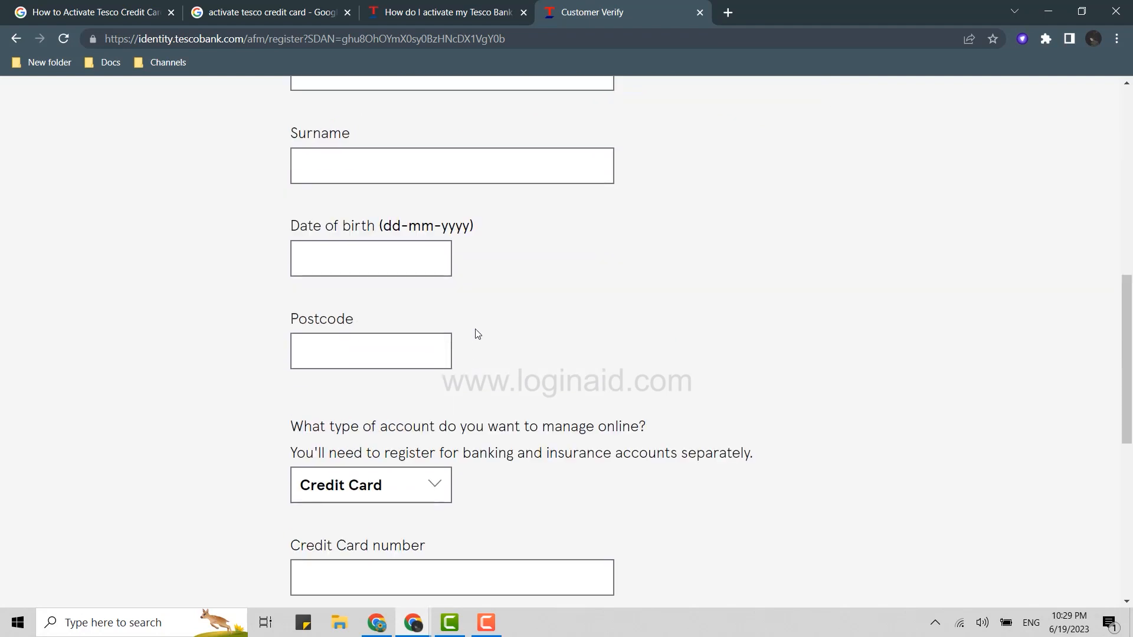
{"action": "scroll", "scroll_direction": "down", "scroll_amount": 3}
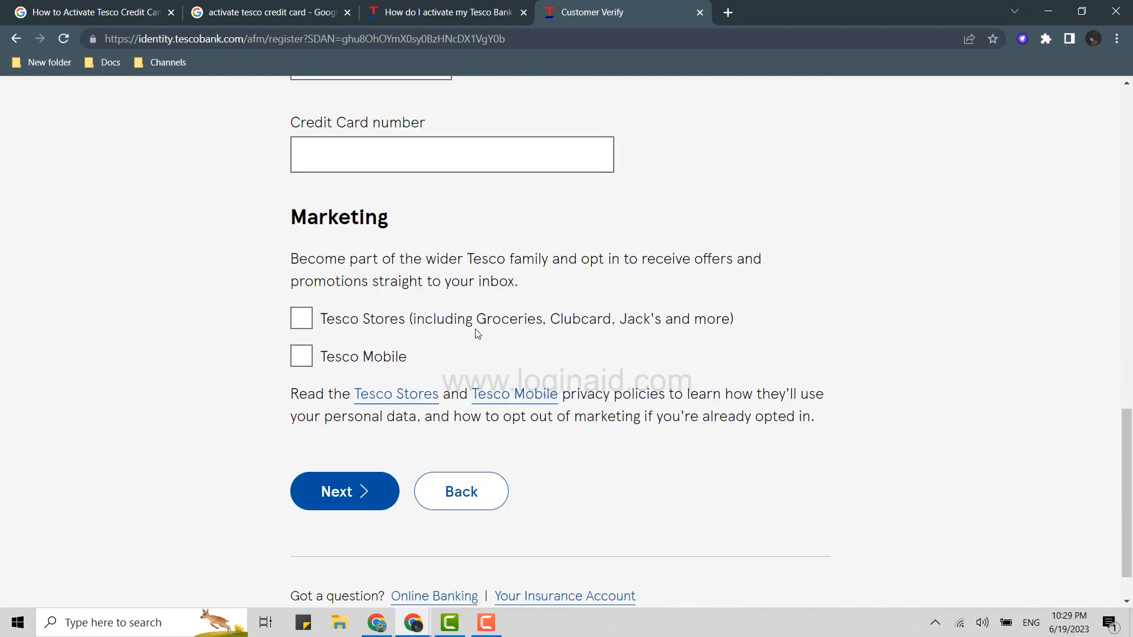
{"action": "scroll", "scroll_direction": "down", "scroll_amount": 3}
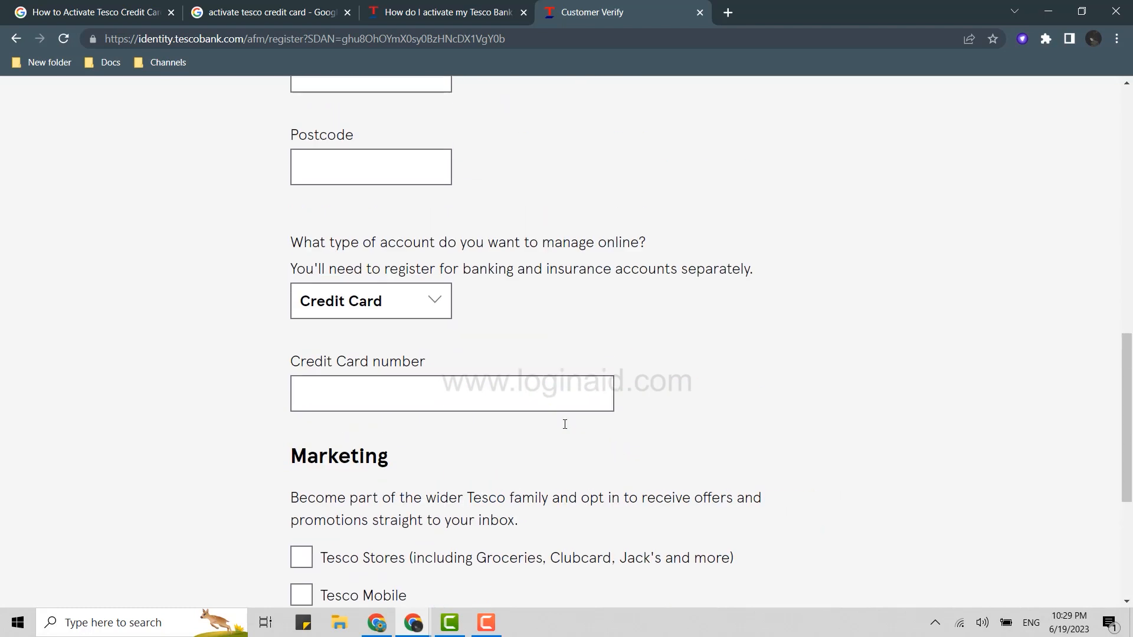
{"action": "left_click", "coordinate": [453, 12]}
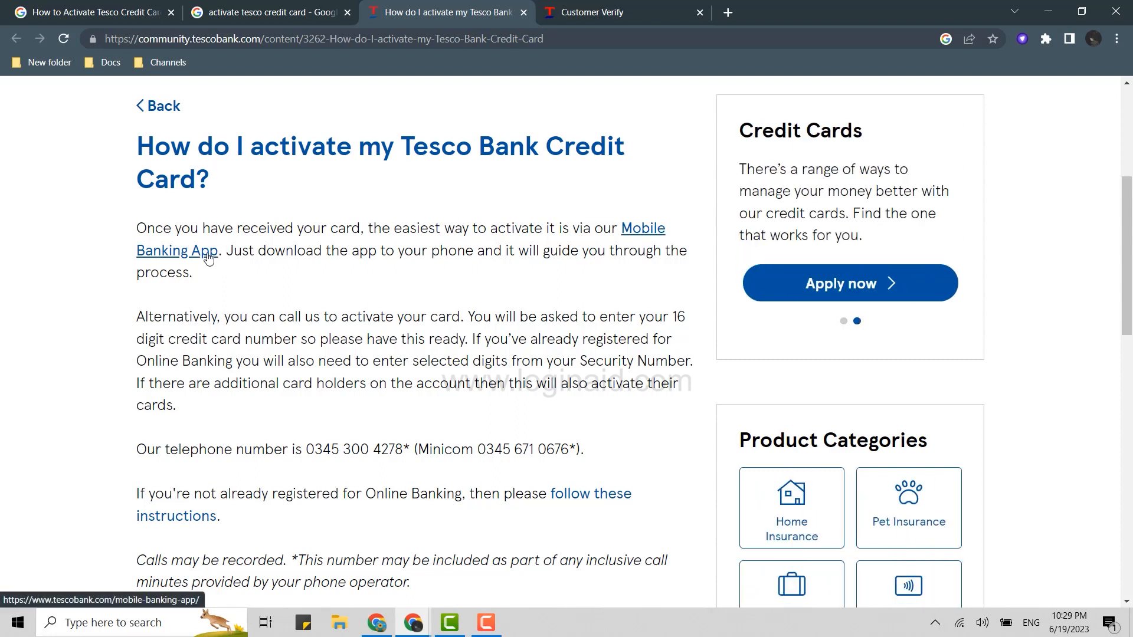
{"action": "scroll", "scroll_direction": "down", "scroll_amount": 3}
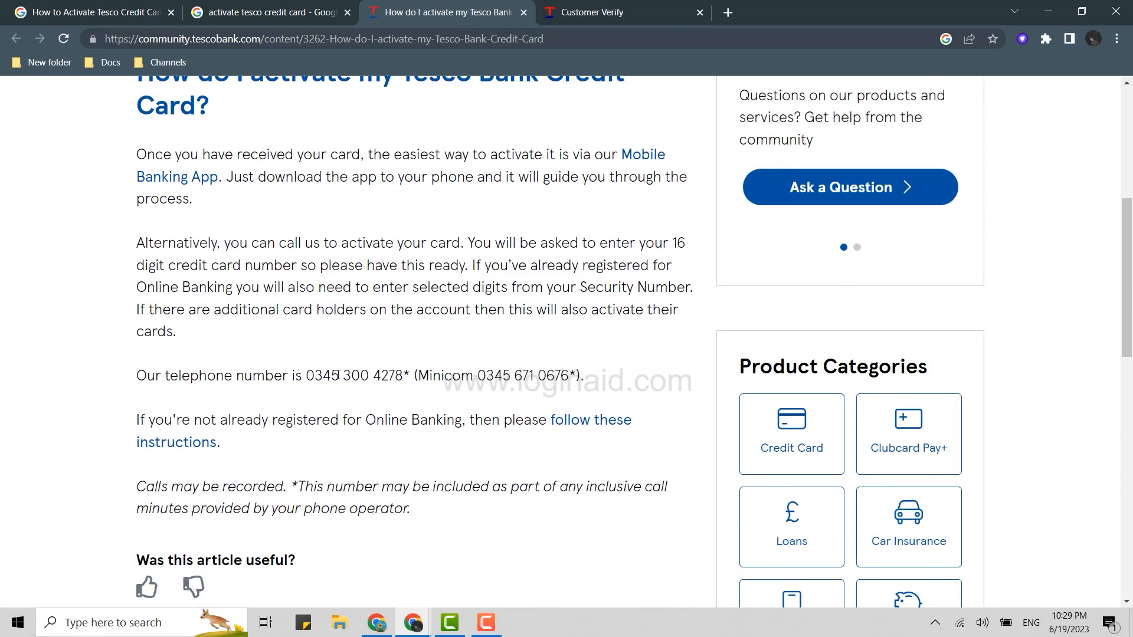
{"action": "left_click_drag", "start_coordinate": [304, 375], "coordinate": [410, 376]}
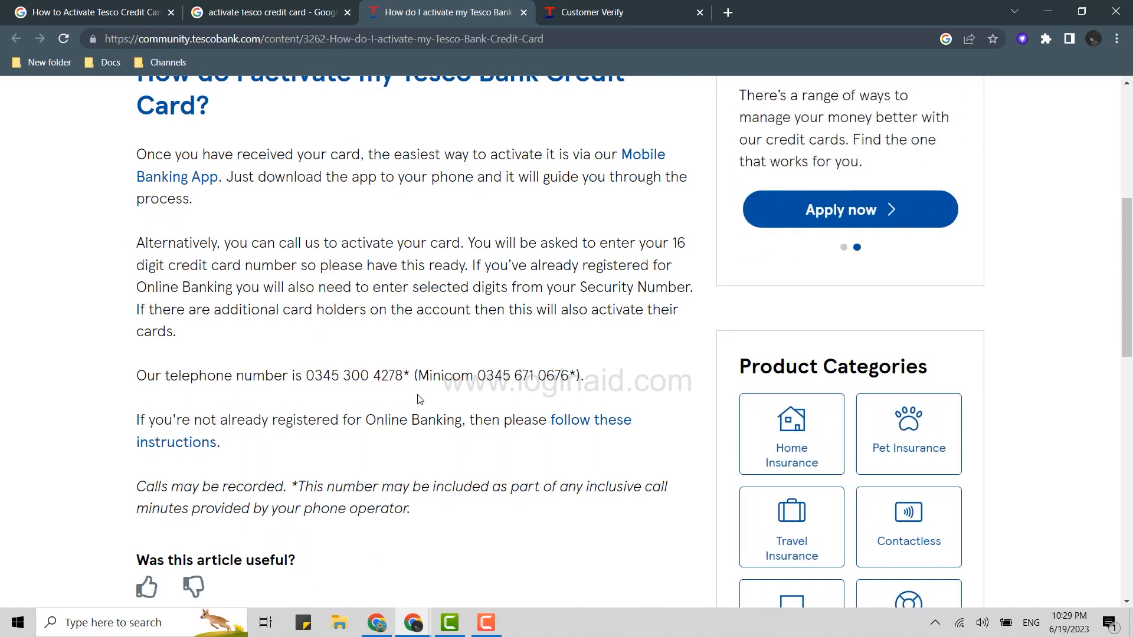
{"action": "scroll", "scroll_direction": "down", "scroll_amount": 3}
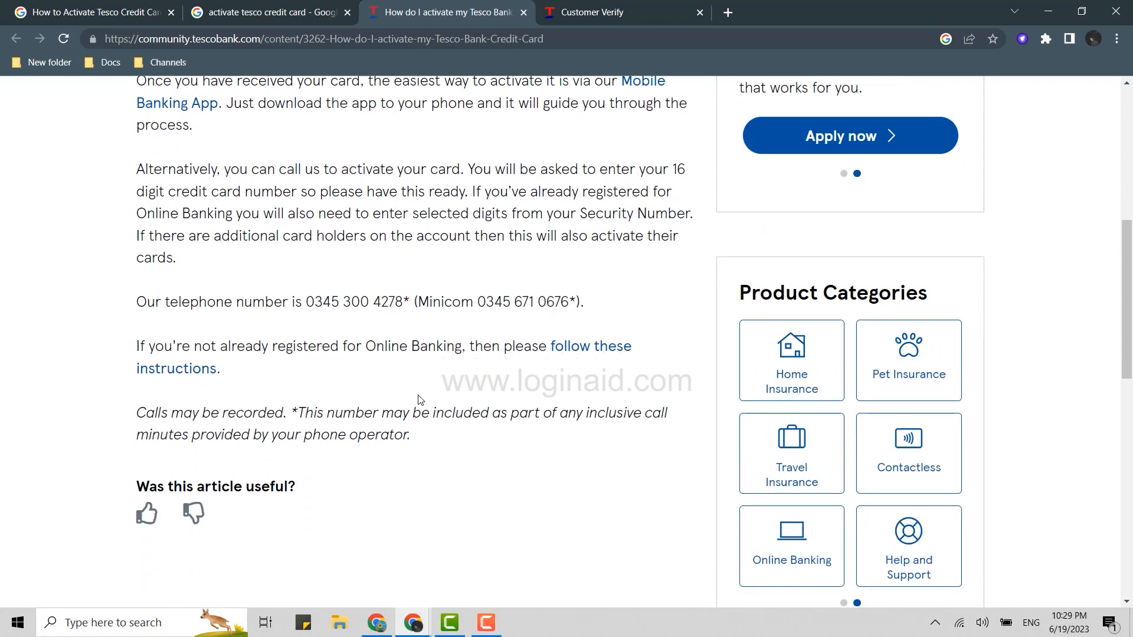